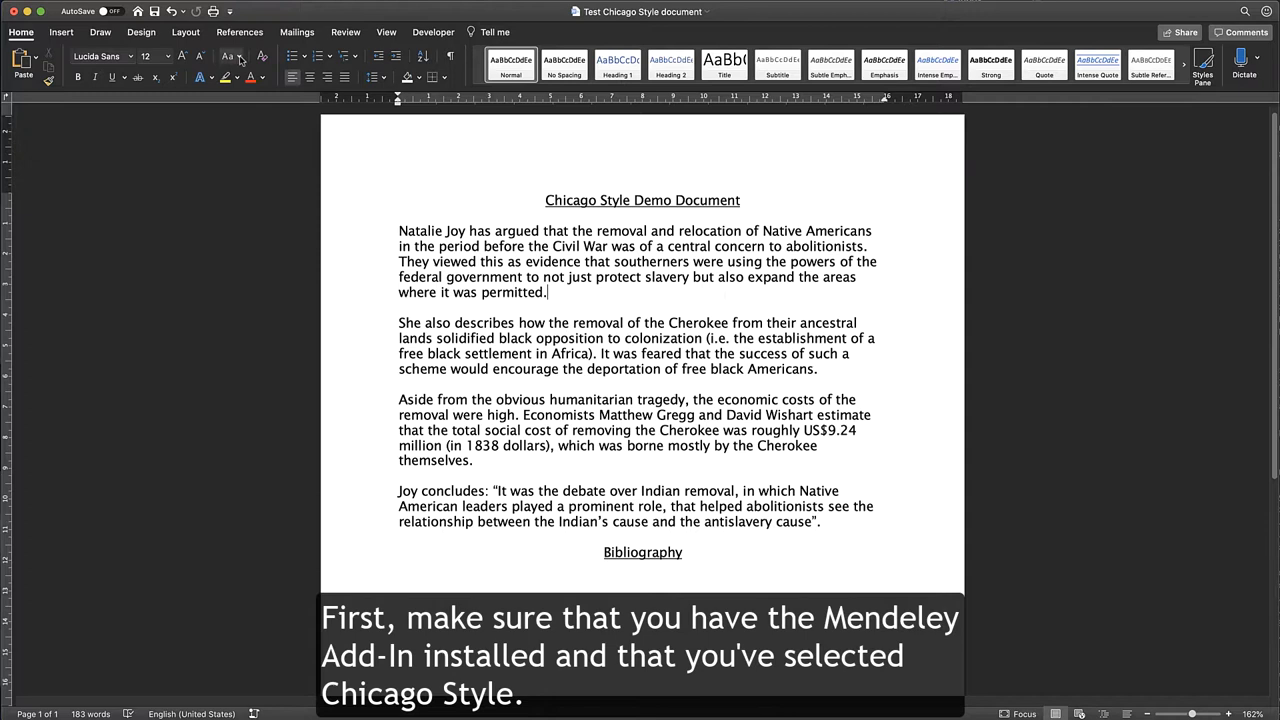
# Open the Mendeley Cite sidebar from the References tab
pyautogui.click(239, 31)
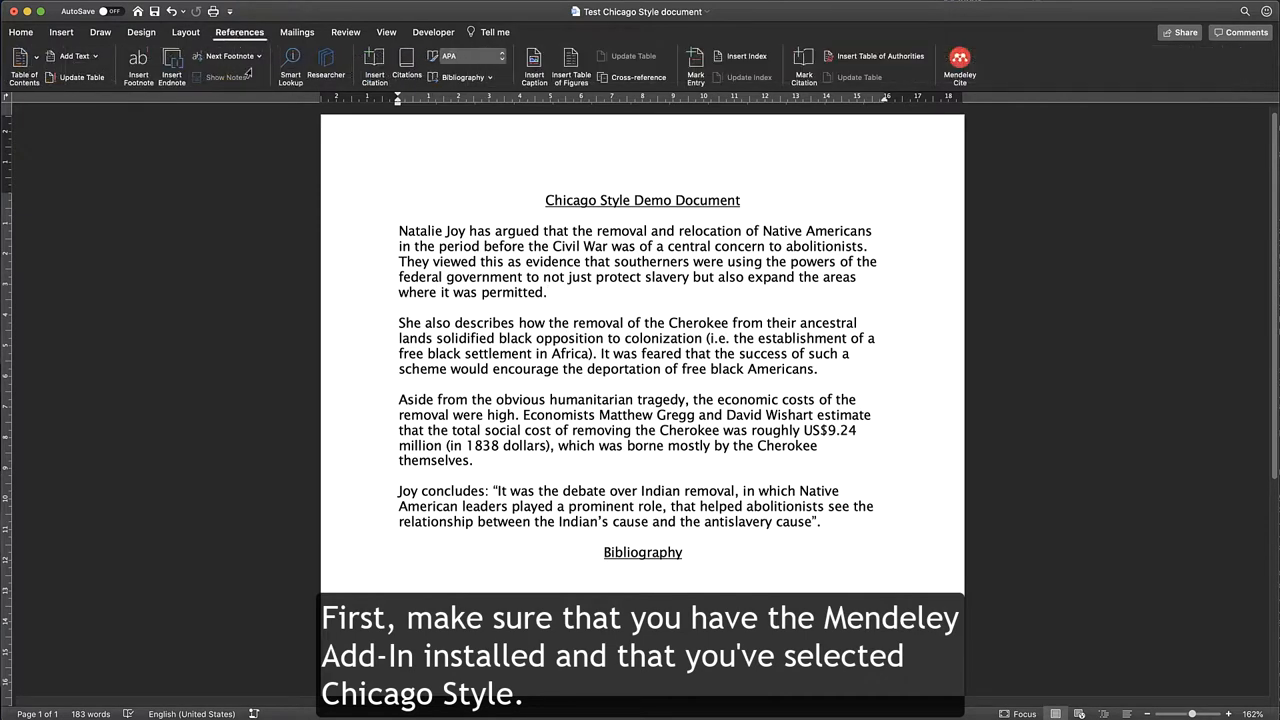
pyautogui.click(958, 62)
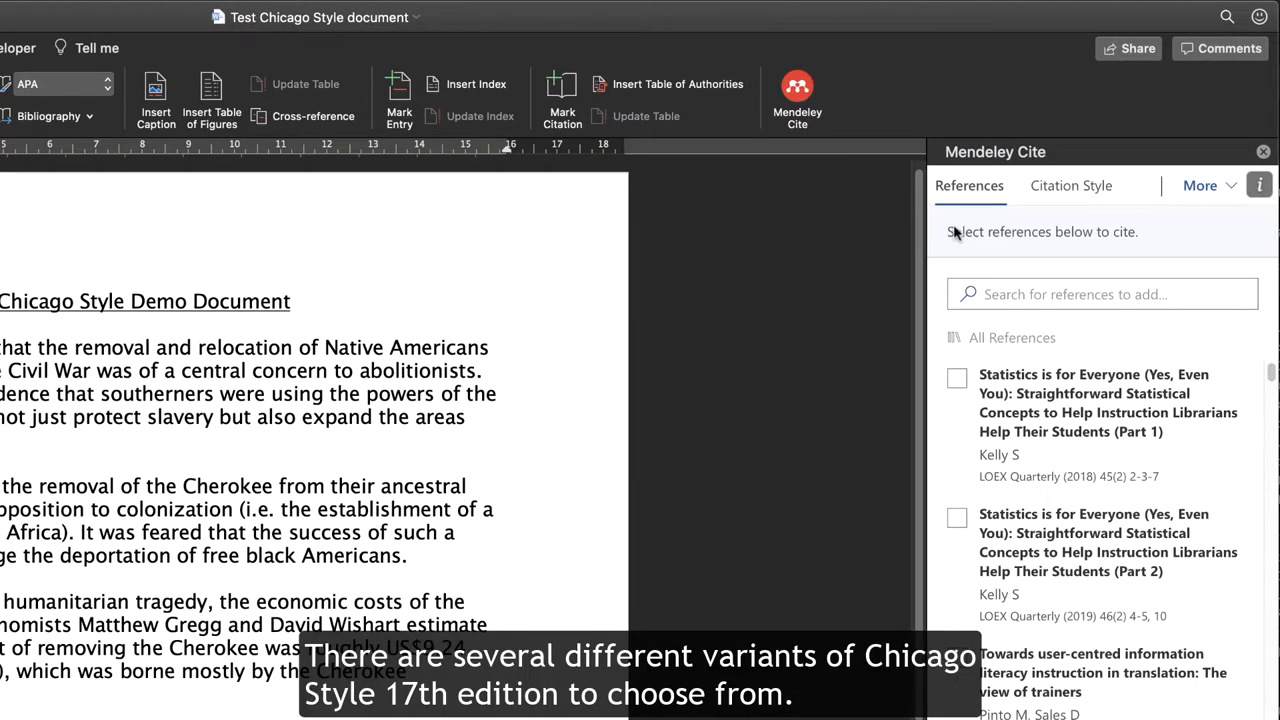
# Check that the Citation Style is Chicago 17th edition (full note, with Ibid.)
pyautogui.click(1071, 185)
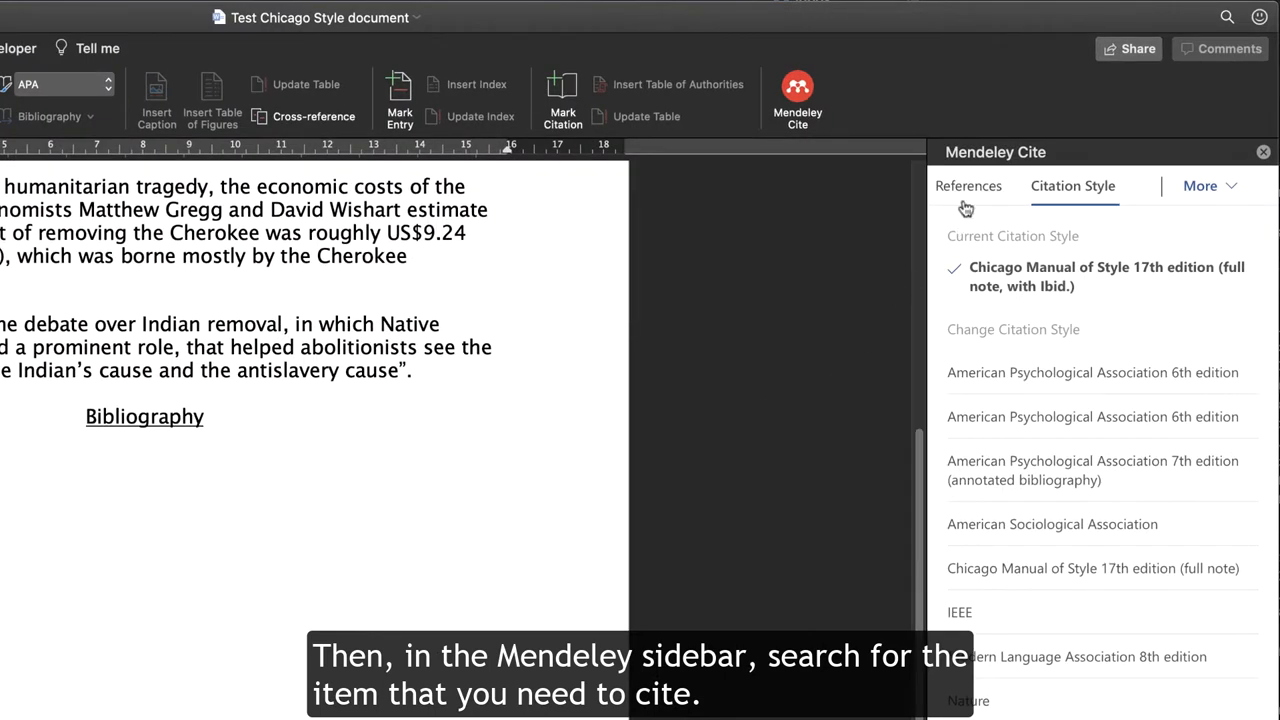
# Search the Mendeley library for 'Joy' and insert The Indian's Cause as footnote 1
pyautogui.click(968, 185)
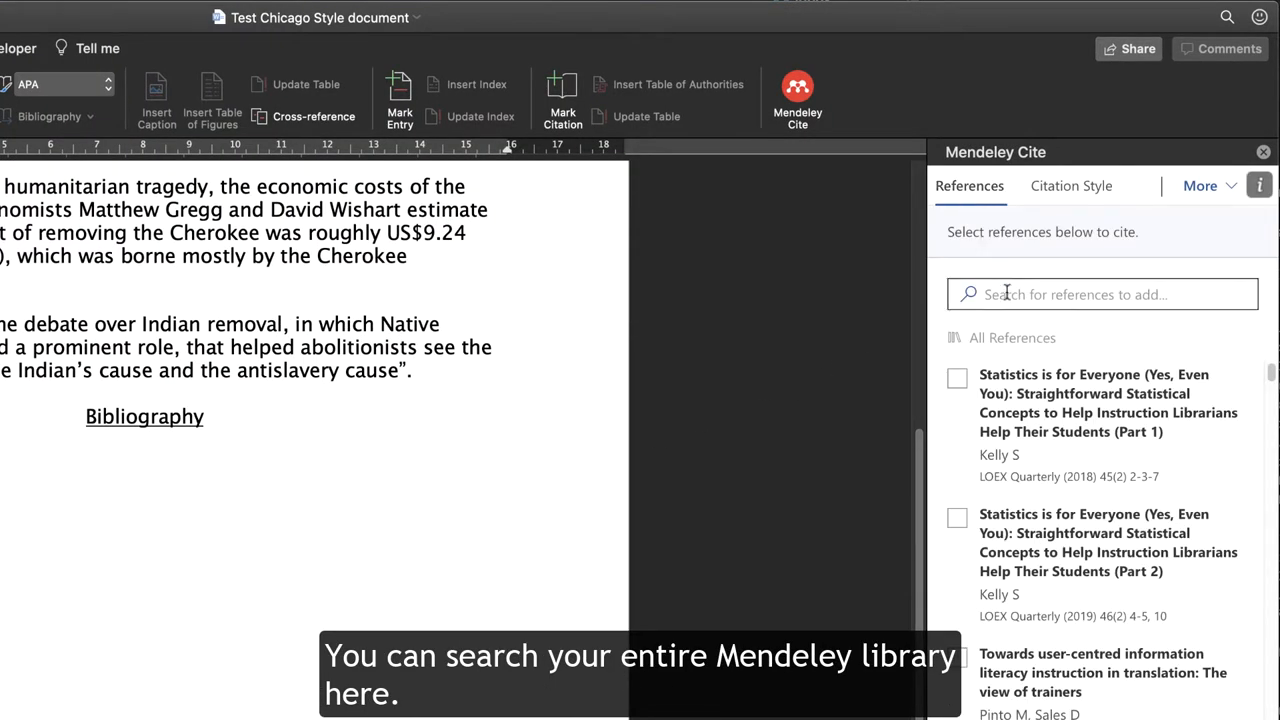
pyautogui.write('J')
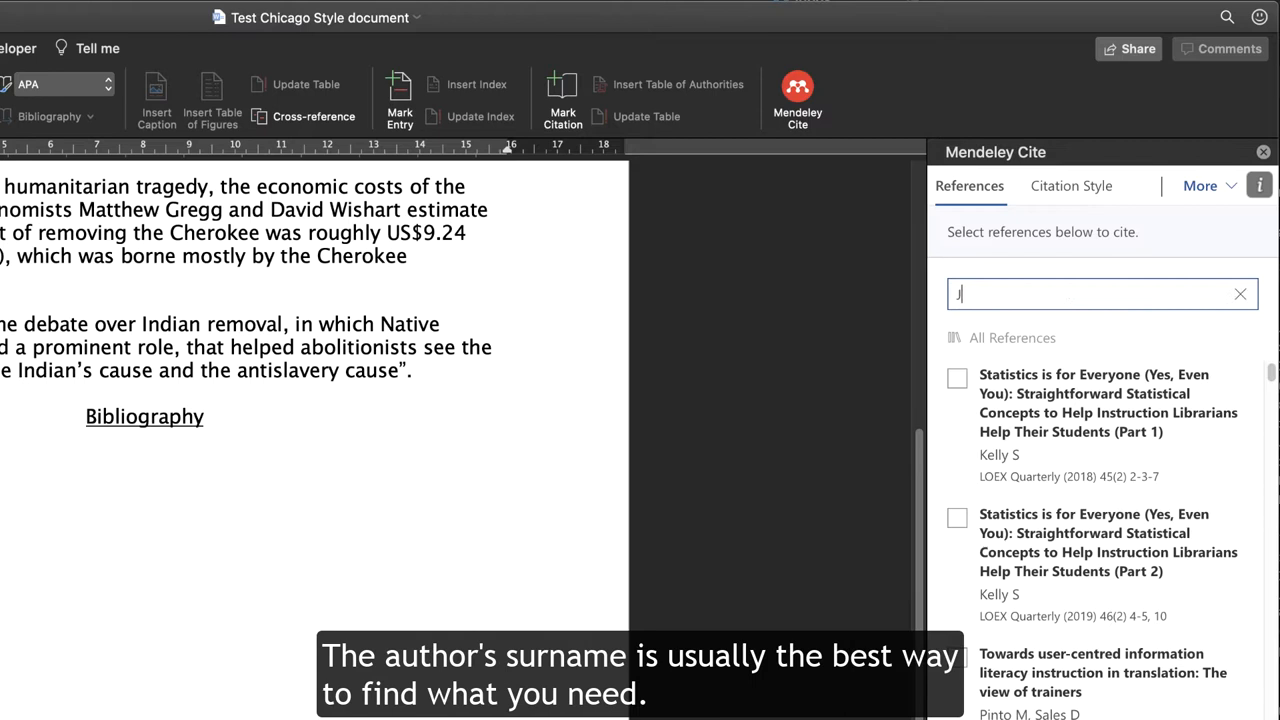
pyautogui.write('oy')
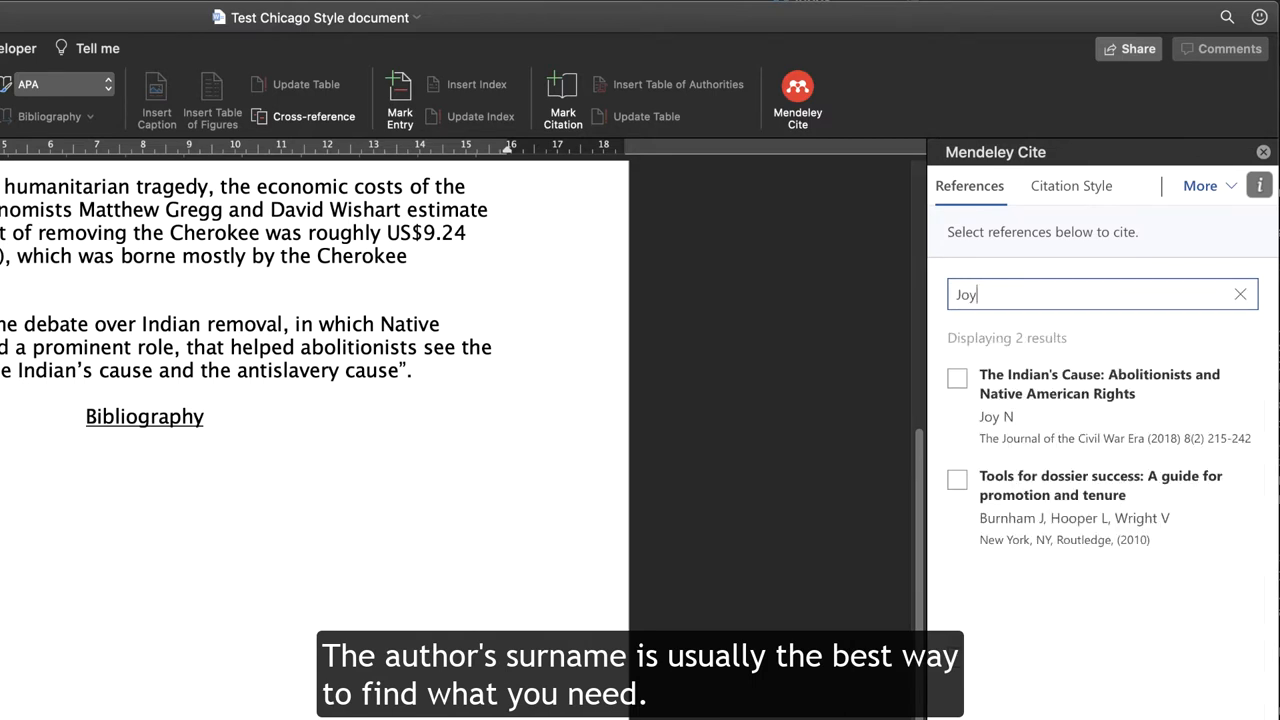
pyautogui.click(957, 378)
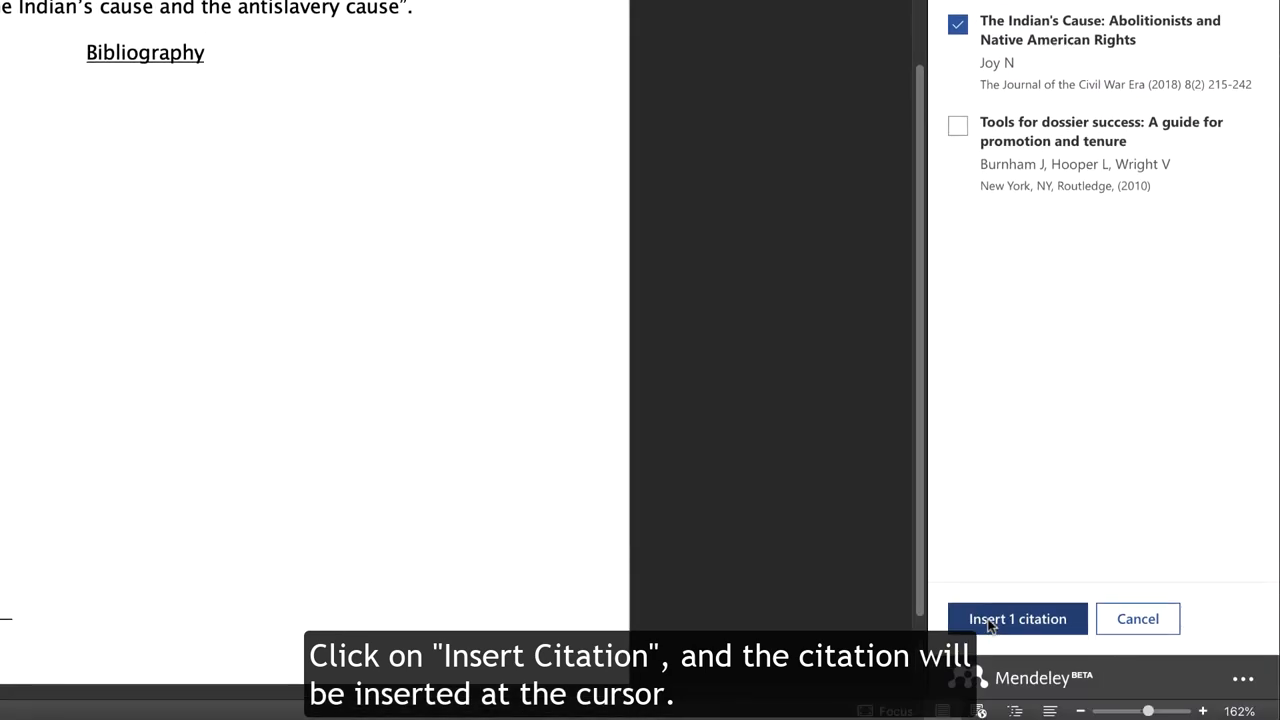
pyautogui.click(1017, 618)
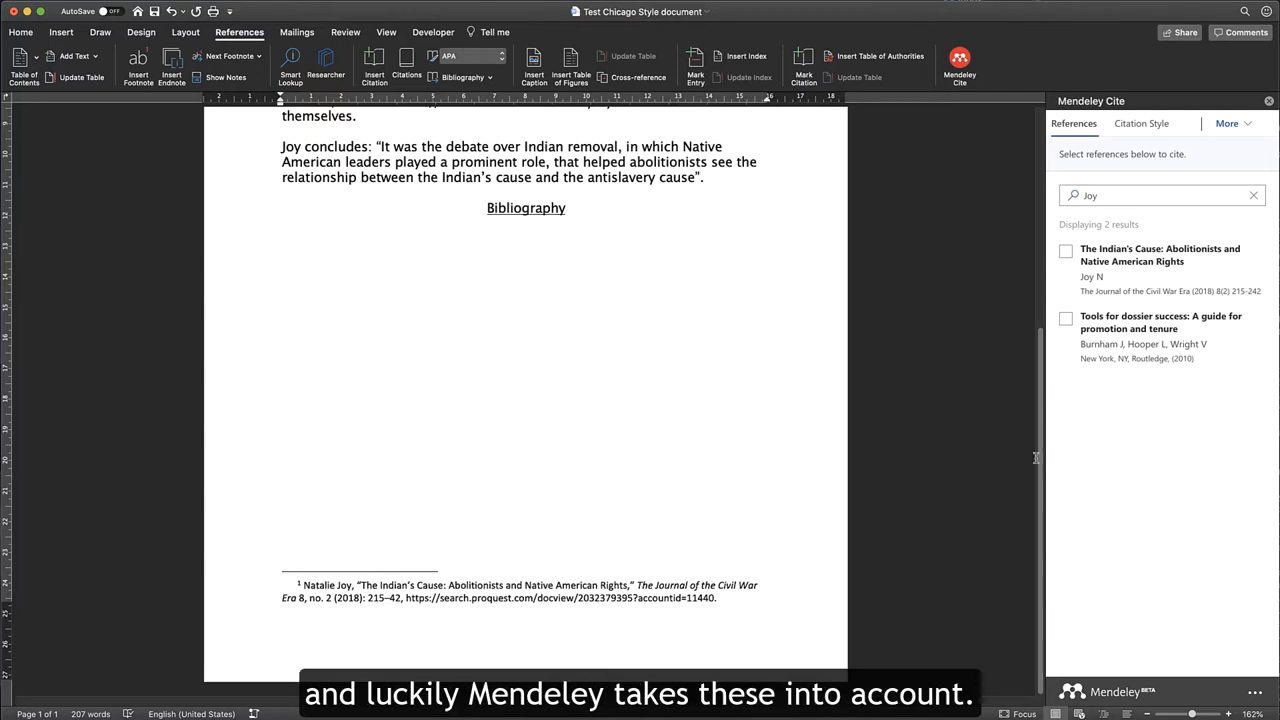
# Cite Joy's The Indian's Cause again in footnote 2, producing Ibid
pyautogui.scroll(3)
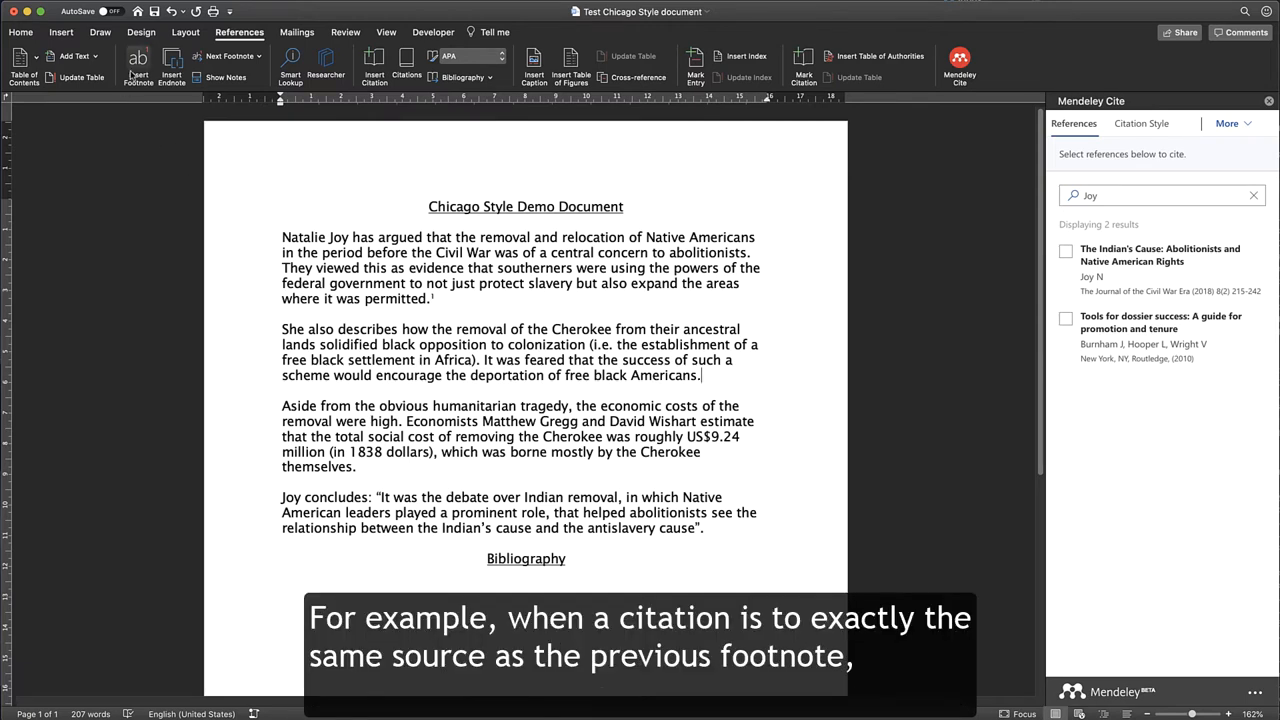
pyautogui.scroll(-3)
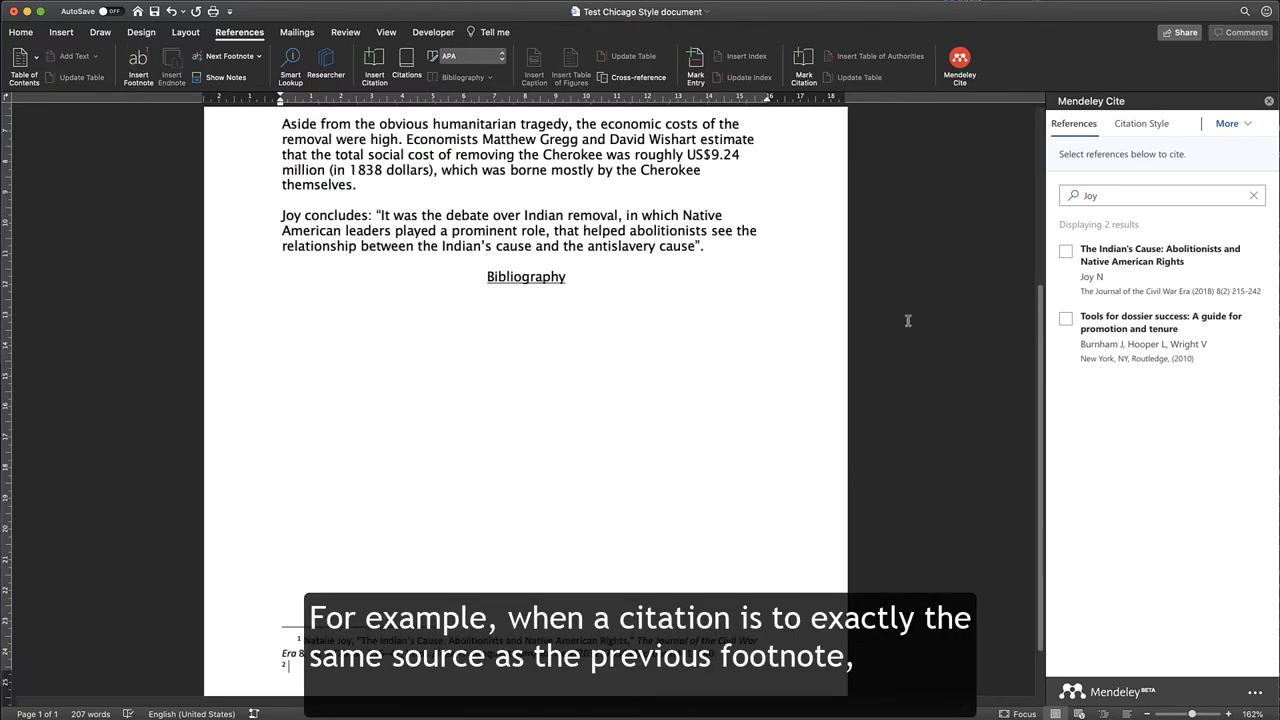
pyautogui.click(1065, 258)
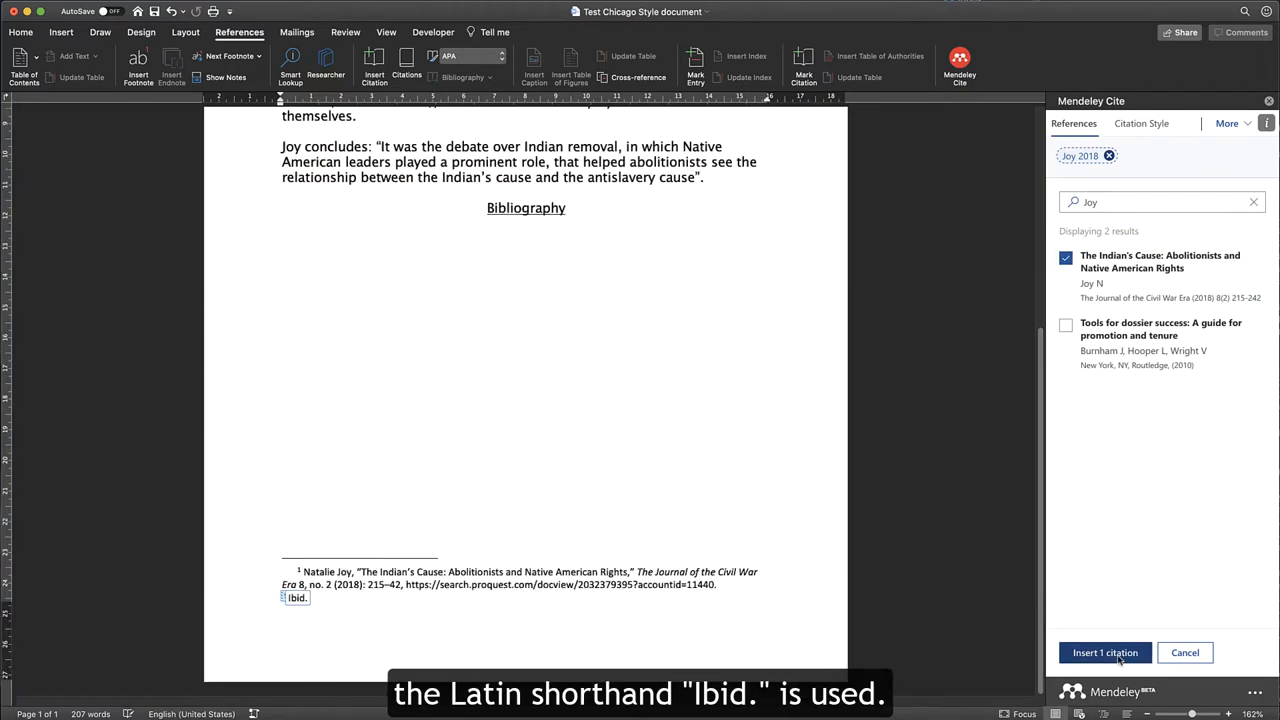
pyautogui.click(1105, 652)
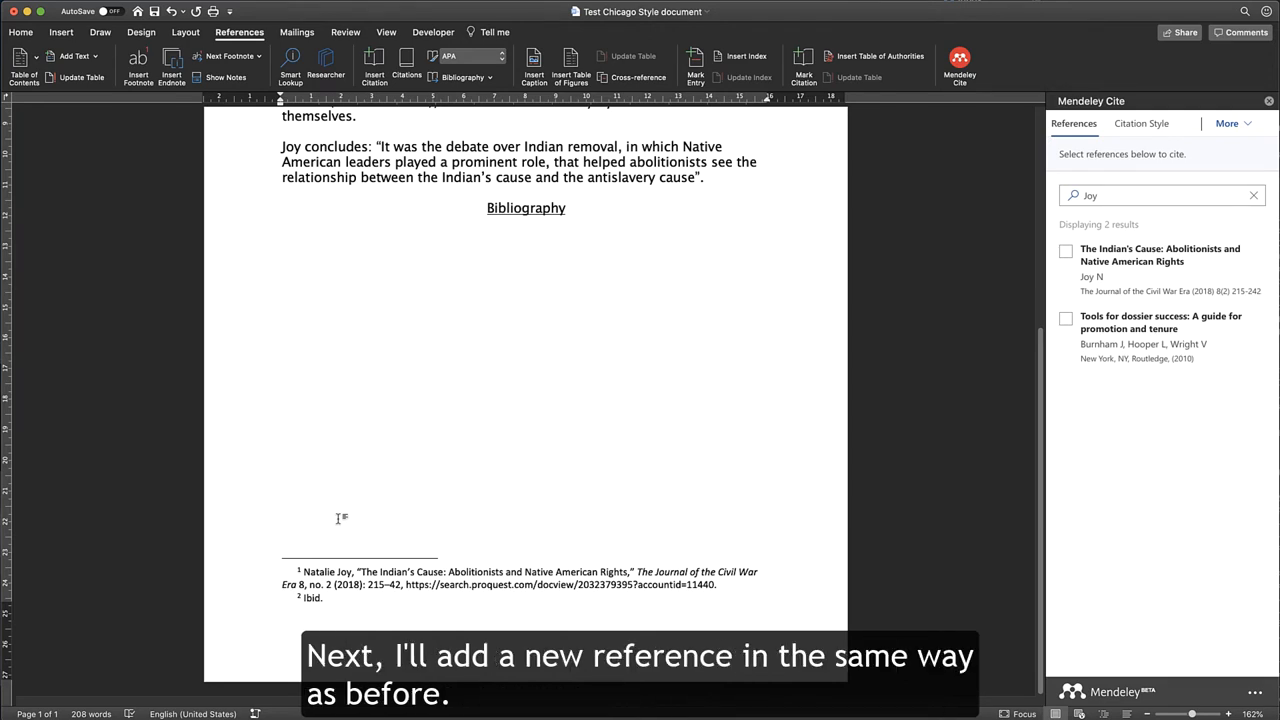
# Insert Gregg and Wishart's The Price of Cherokee Removal as footnote 3
pyautogui.scroll(3)
pyautogui.write('Gregg')
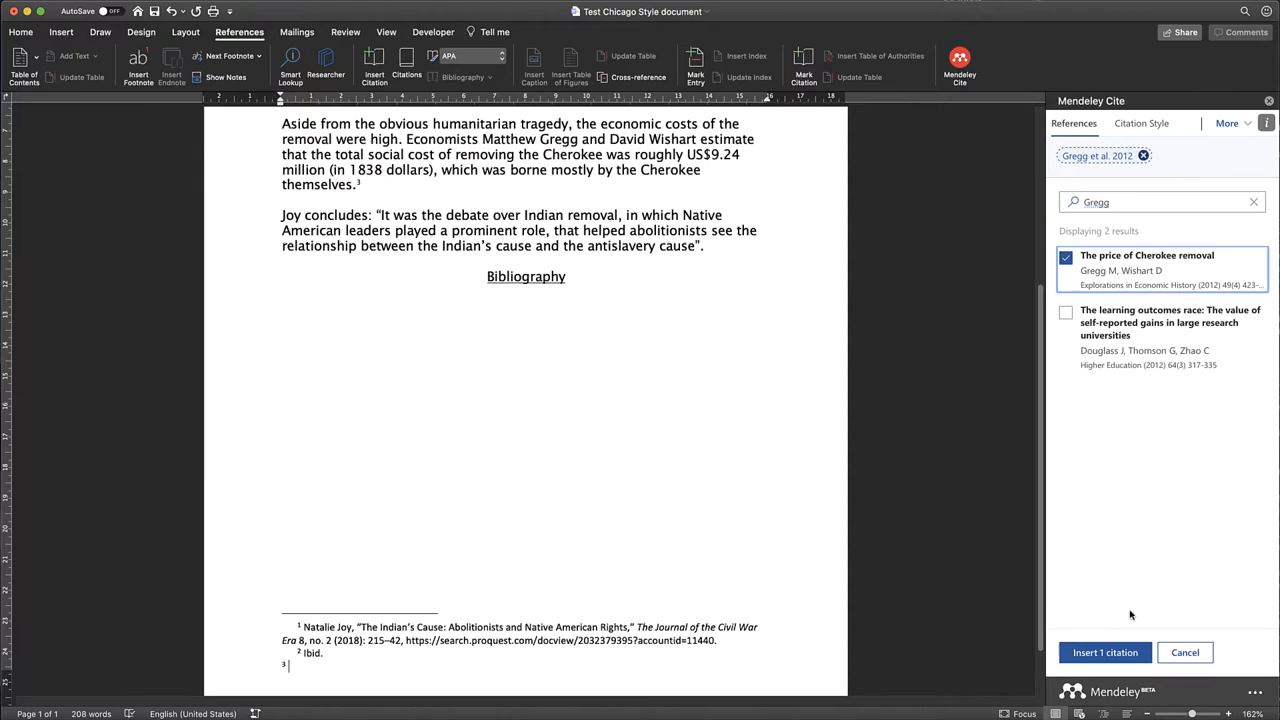
pyautogui.click(1105, 652)
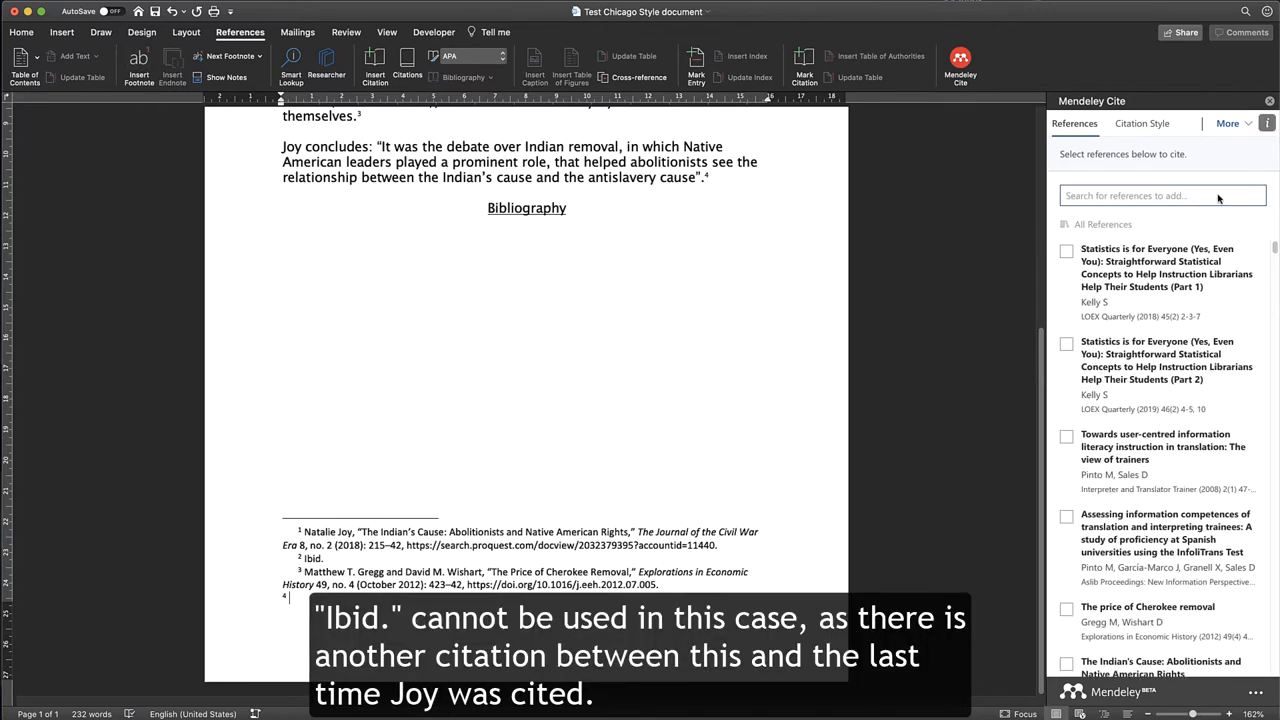
# Search 'Joy' and insert The Indian's Cause into footnote 4 as a short-form citation
pyautogui.write('Joy')
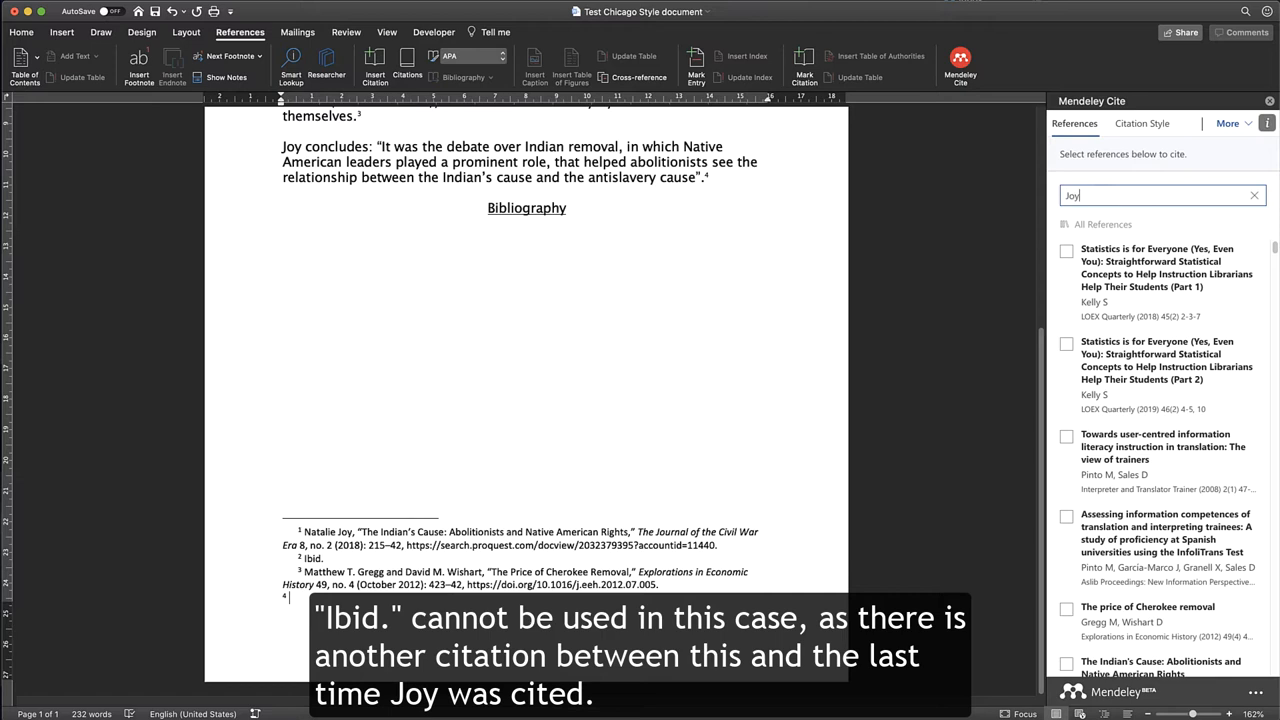
pyautogui.write('Joy')
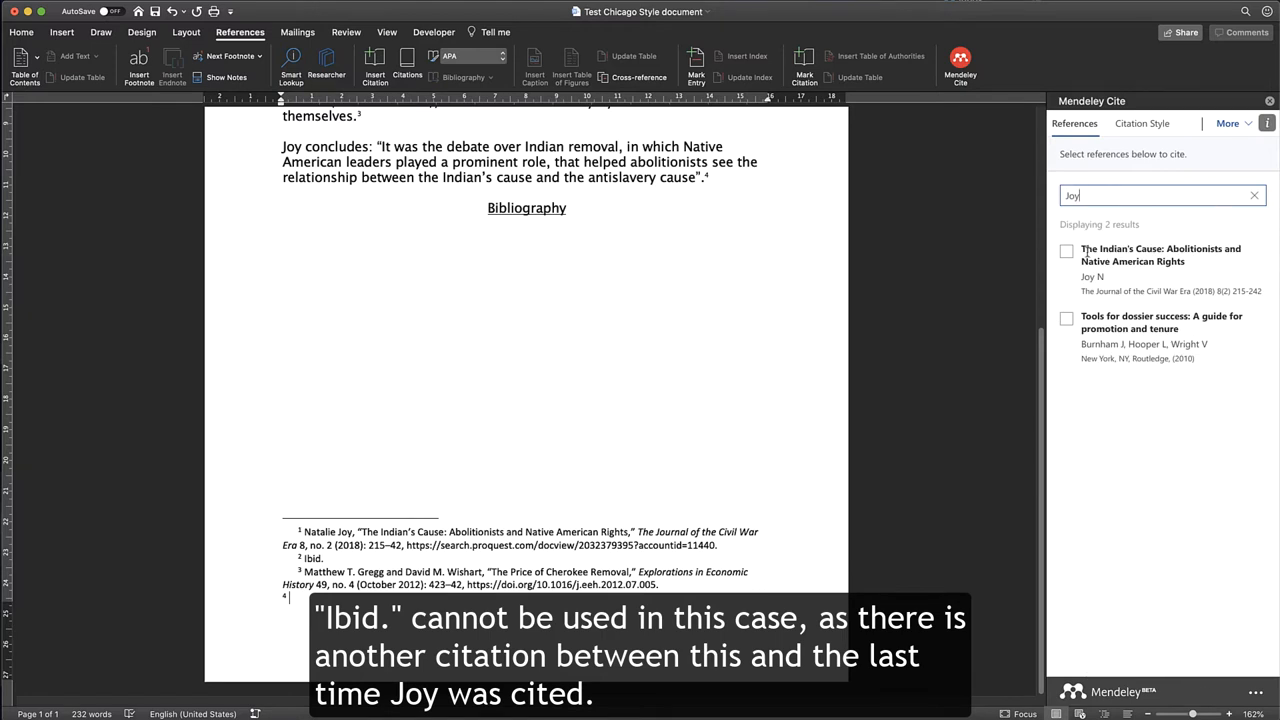
pyautogui.click(1066, 251)
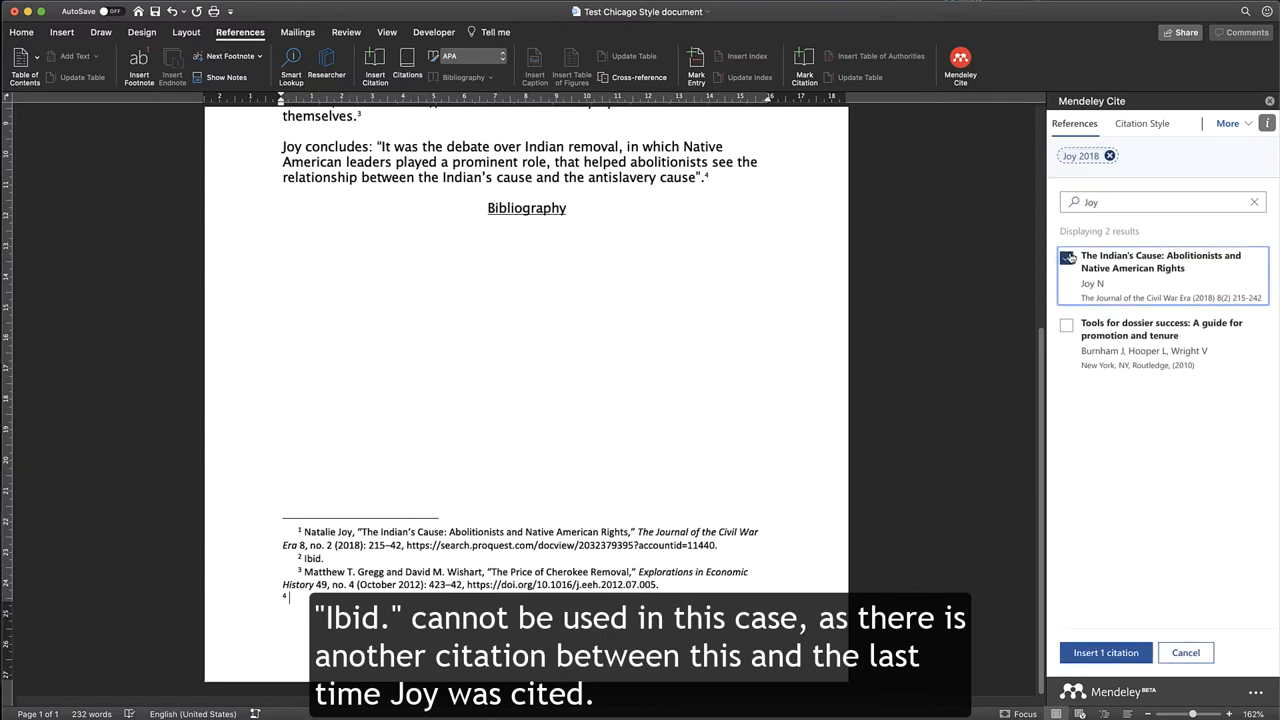
pyautogui.click(1066, 258)
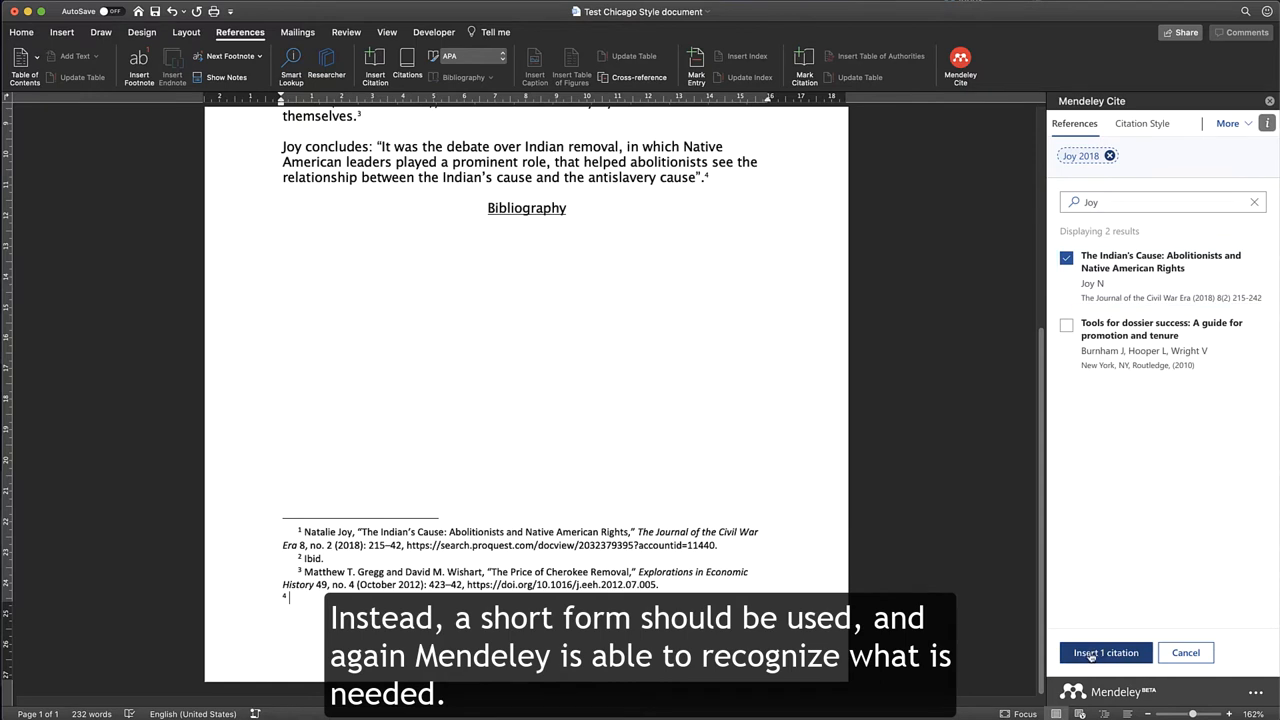
pyautogui.click(1106, 652)
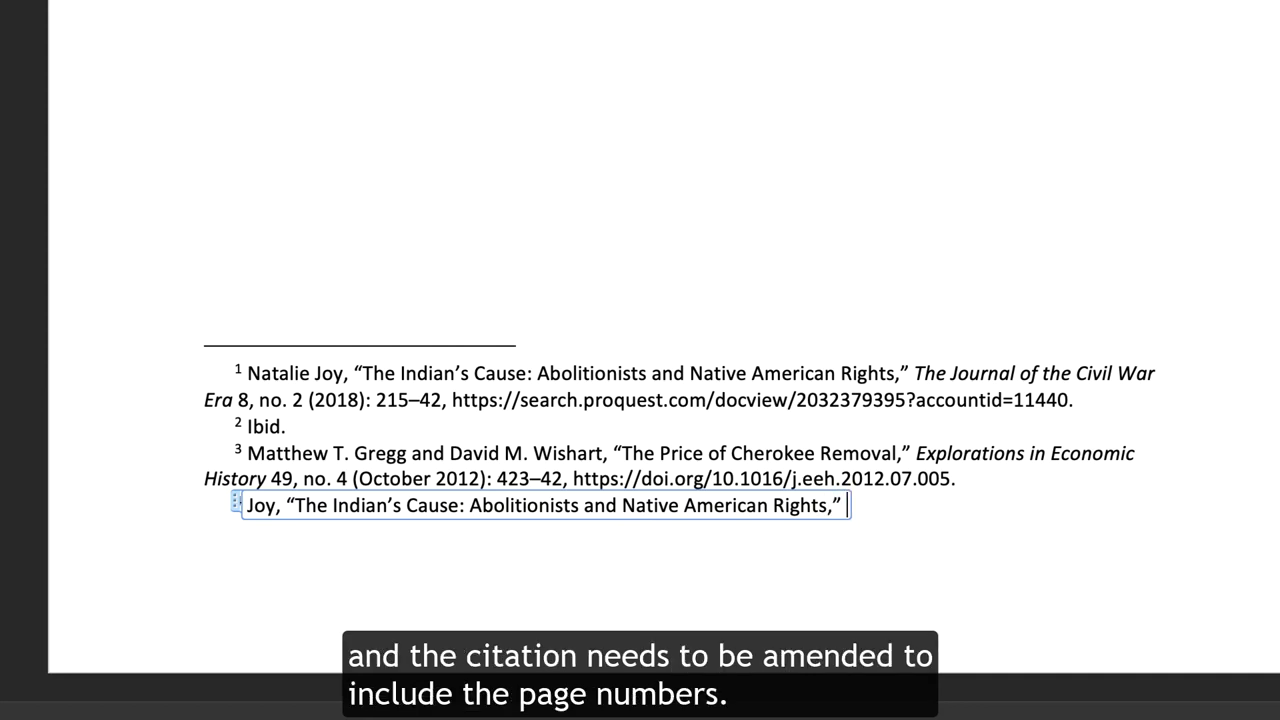
# Append pages '233-234.' to the short-form Joy citation in footnote 4
pyautogui.write('233-')
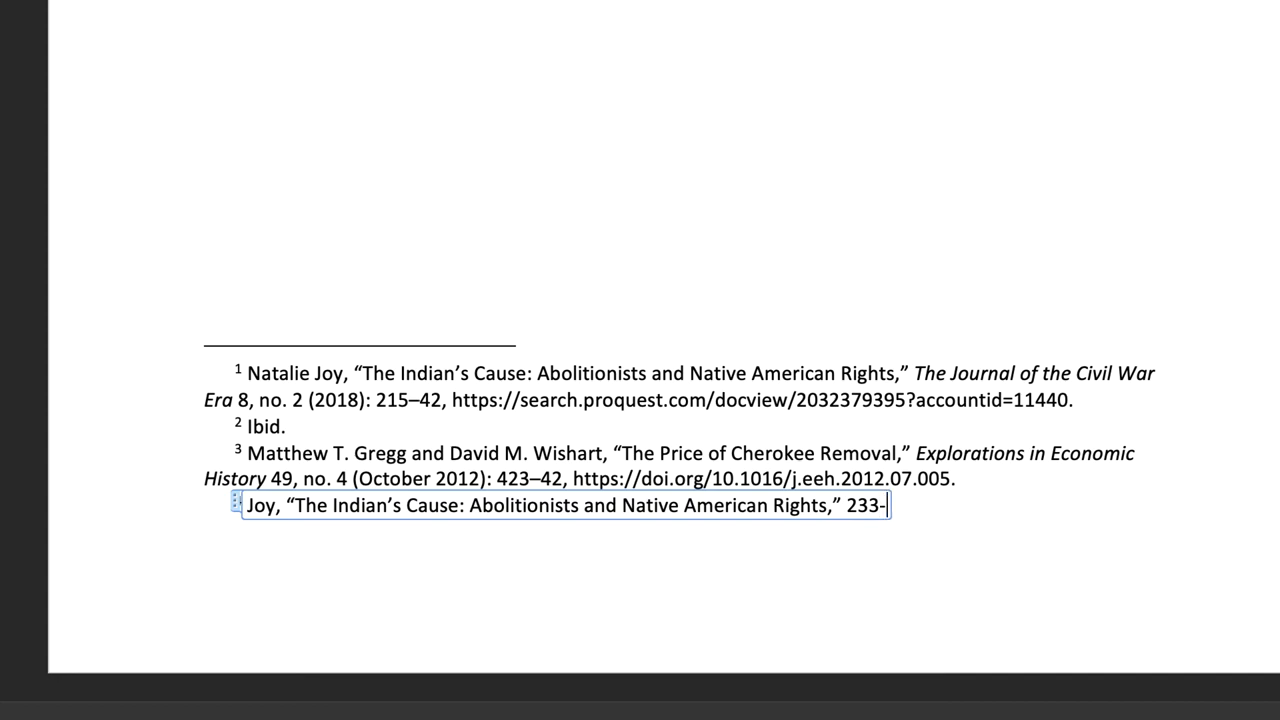
pyautogui.write('234')
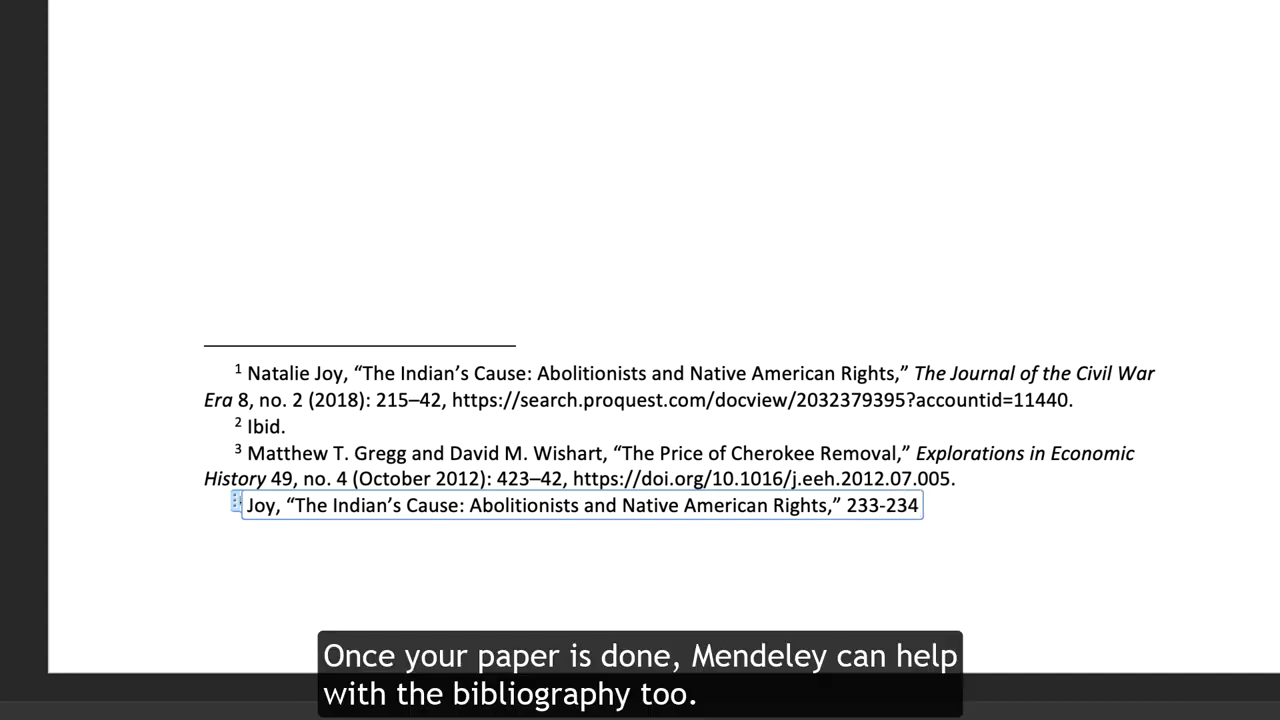
pyautogui.write('.')
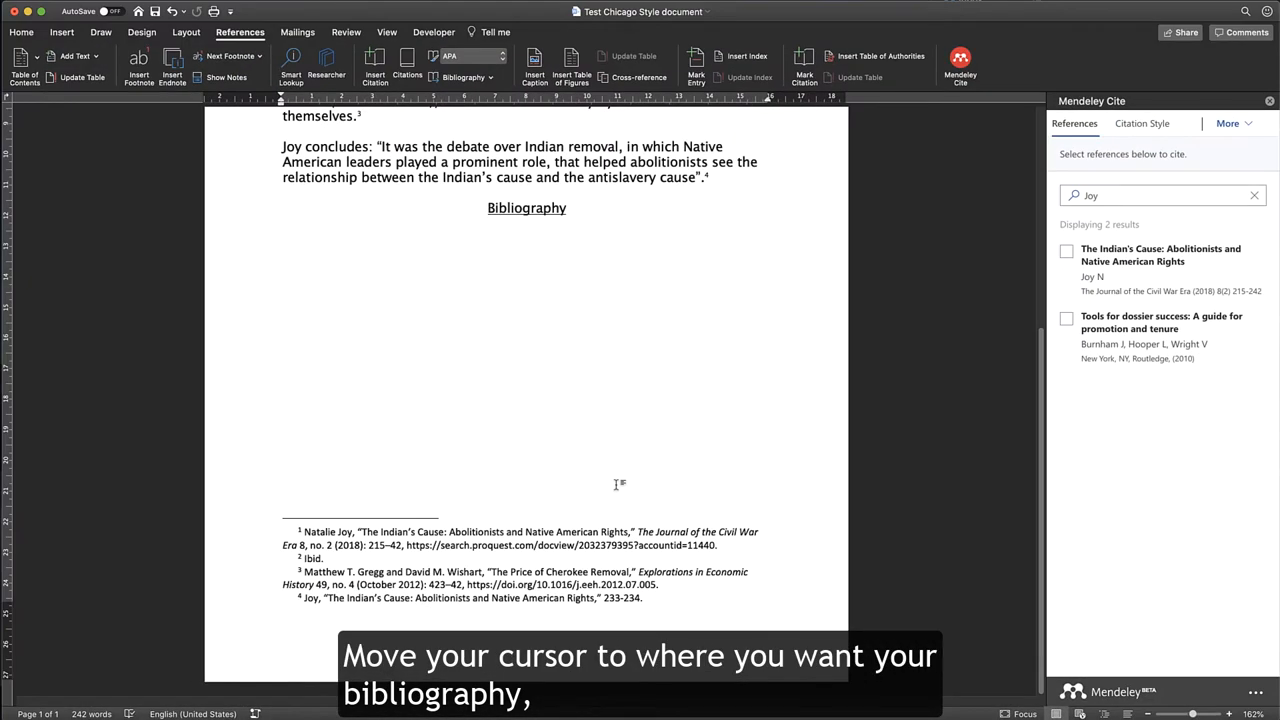
# Insert the Mendeley bibliography below the Bibliography heading, listing Gregg and Wishart, then Joy
pyautogui.click(283, 238)
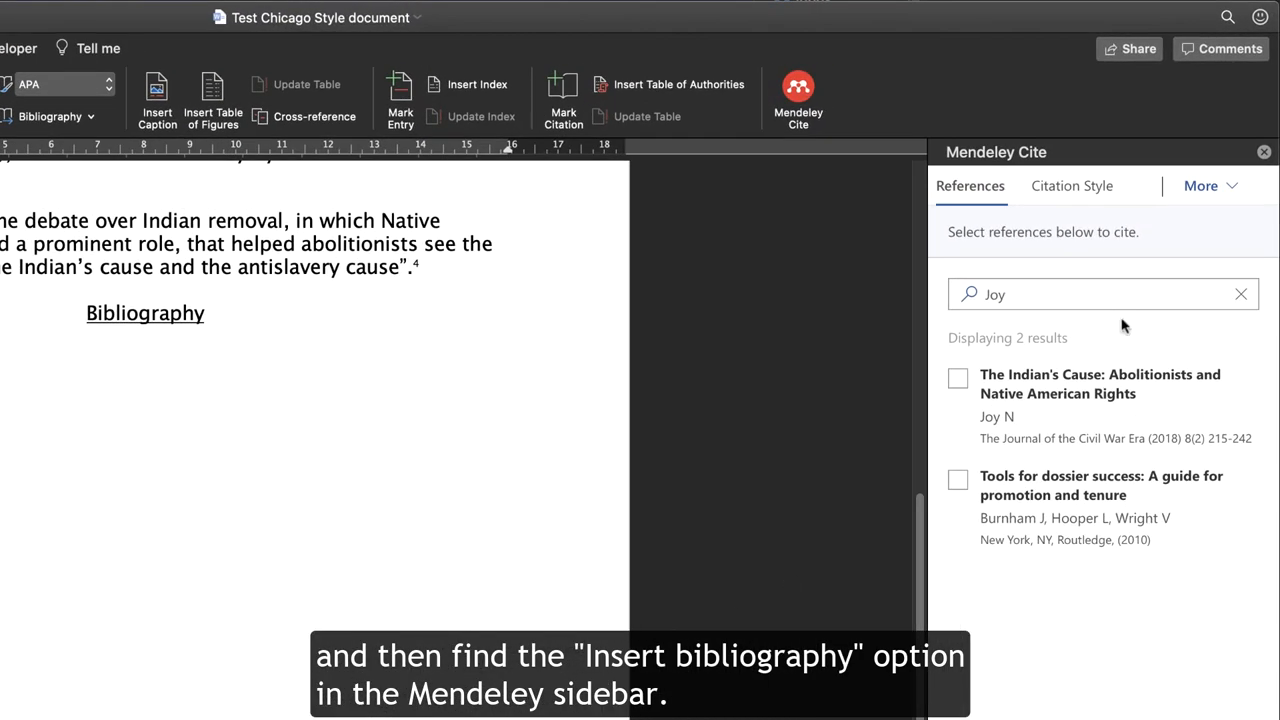
pyautogui.click(1203, 185)
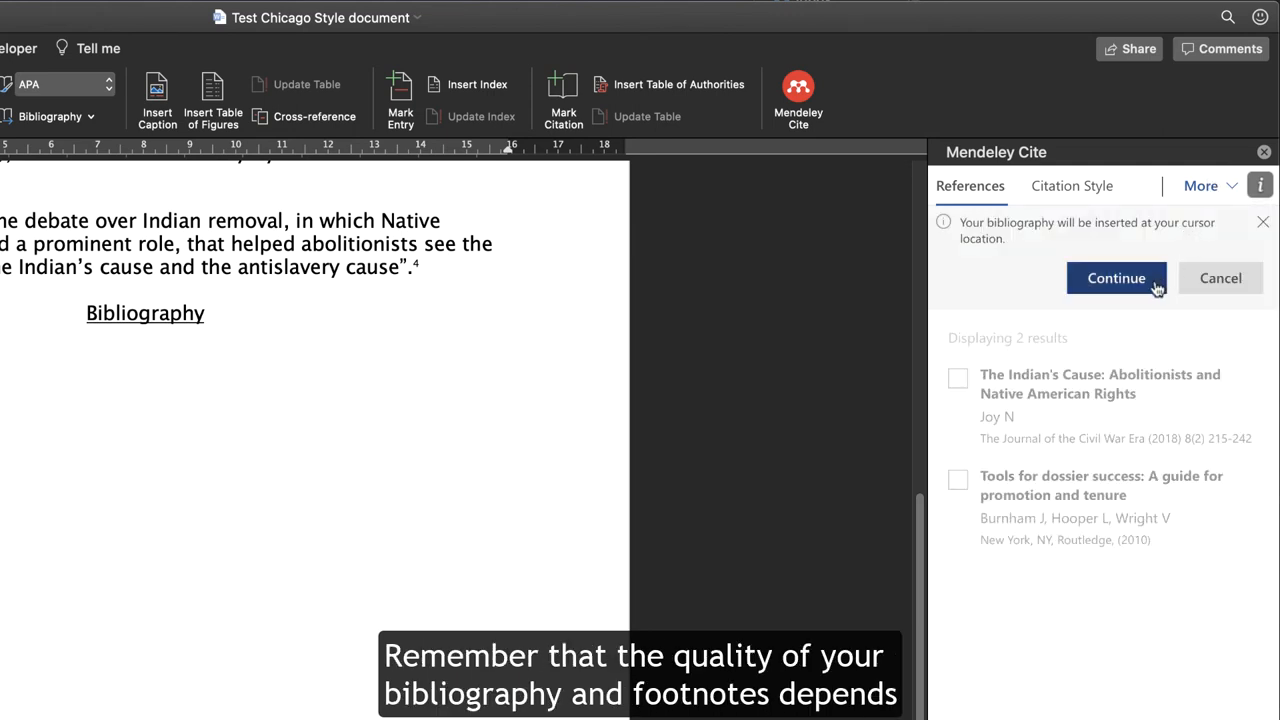
pyautogui.click(1116, 278)
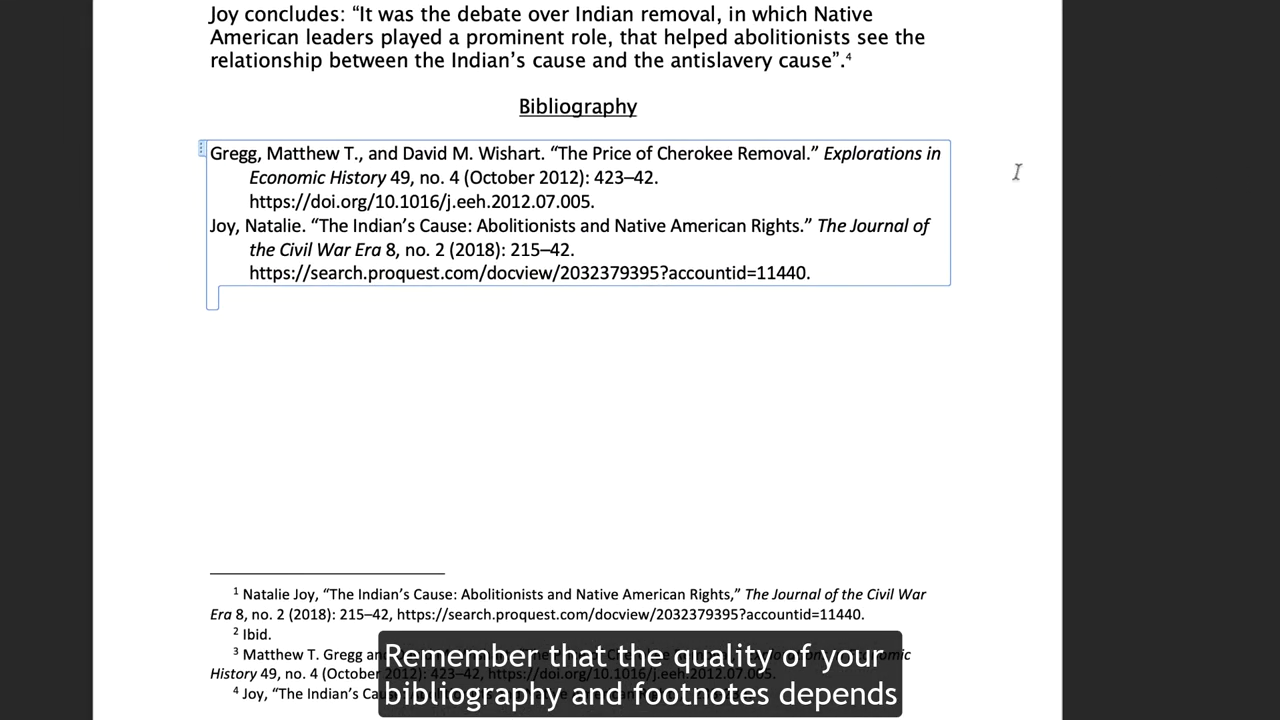
pyautogui.click(640, 106)
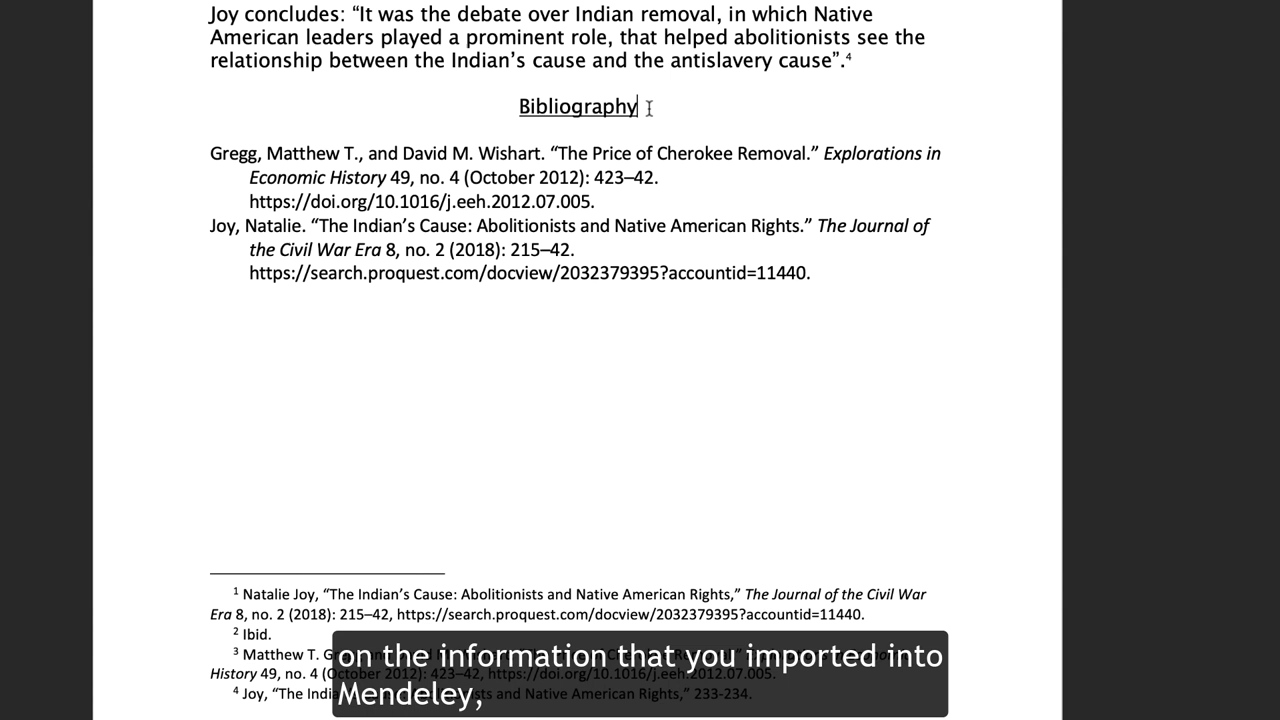